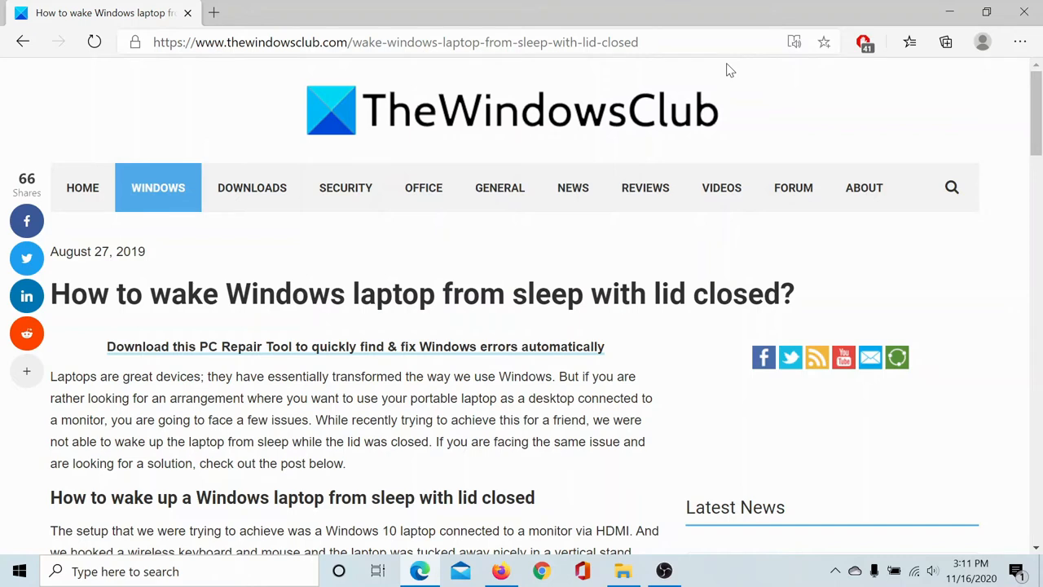
Step: Launch Device Manager via devmgmt.msc and expand 'Mice and other pointing devices'
{"action": "scroll", "scroll_direction": "down", "scroll_amount": 3}
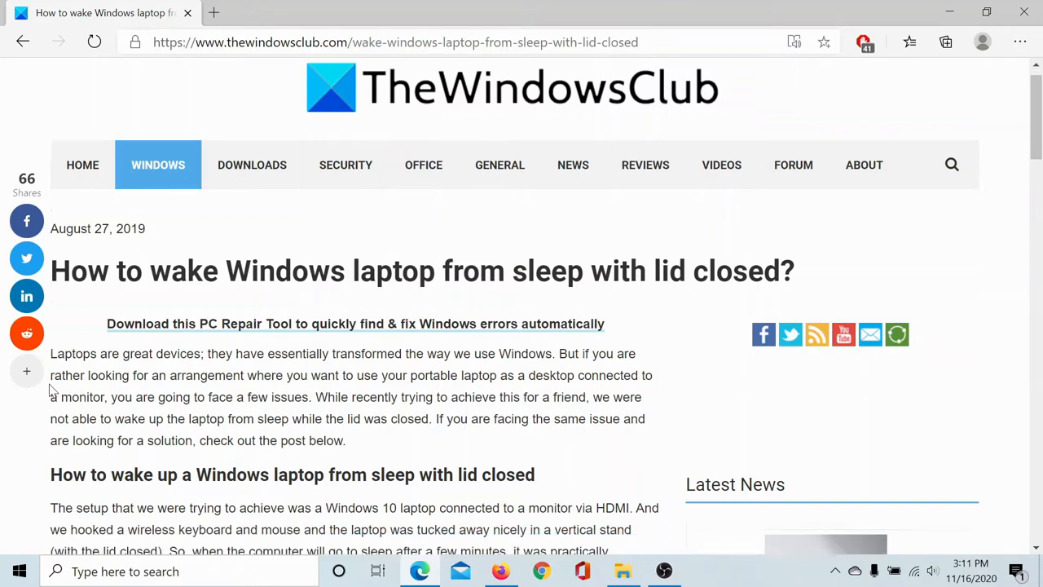
{"action": "scroll", "scroll_direction": "down", "scroll_amount": 3}
{"action": "type", "text": "devmgmt.msc"}
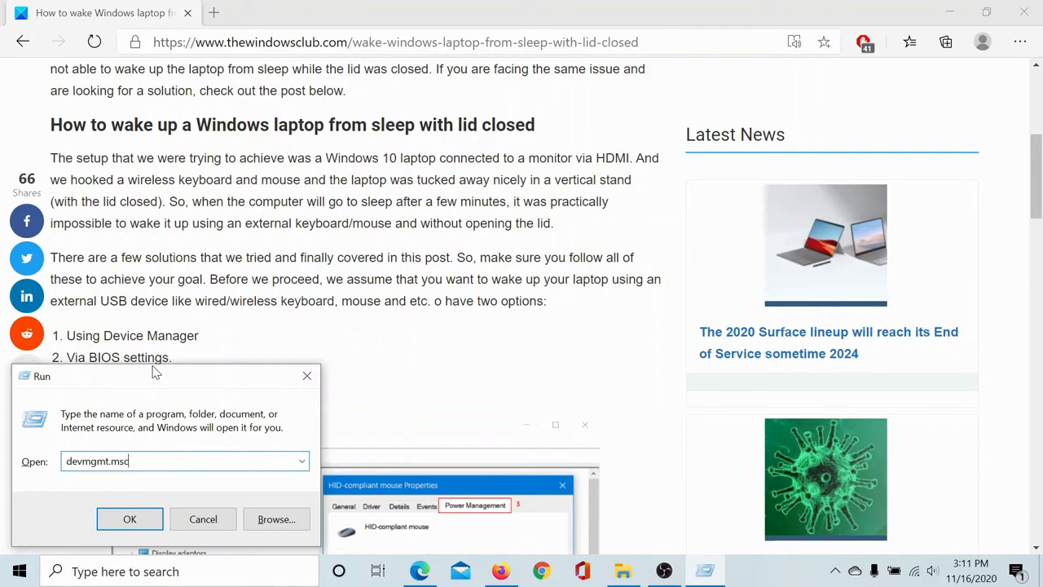
{"action": "left_click", "coordinate": [130, 519]}
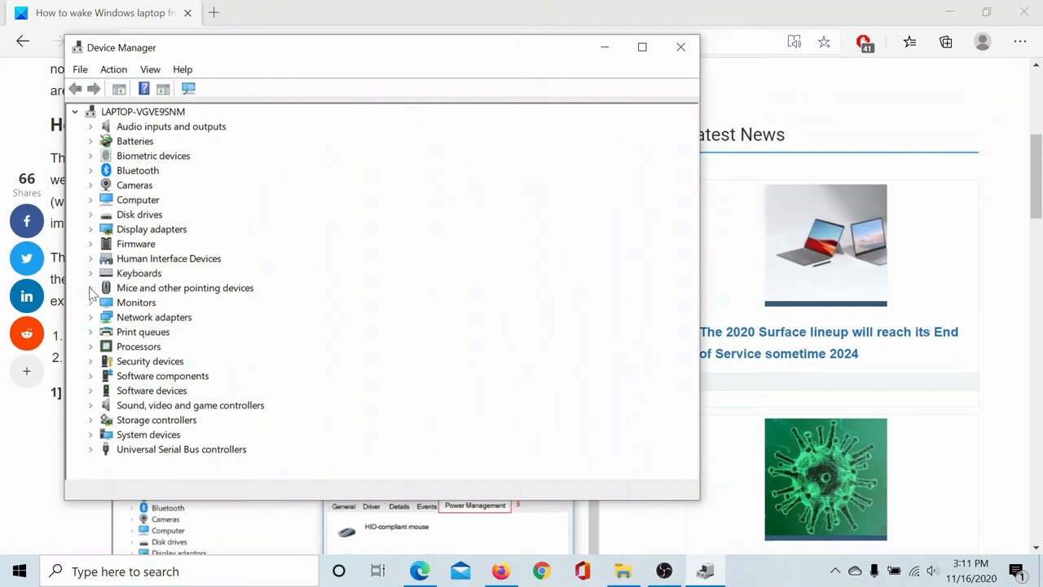
{"action": "left_click", "coordinate": [92, 287]}
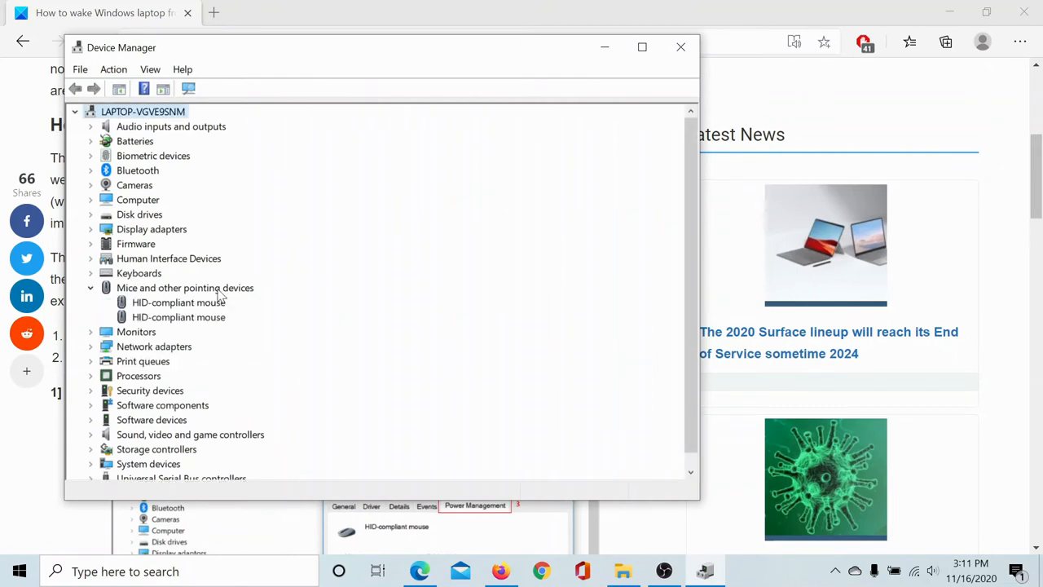
{"action": "mouse_move", "coordinate": [272, 306]}
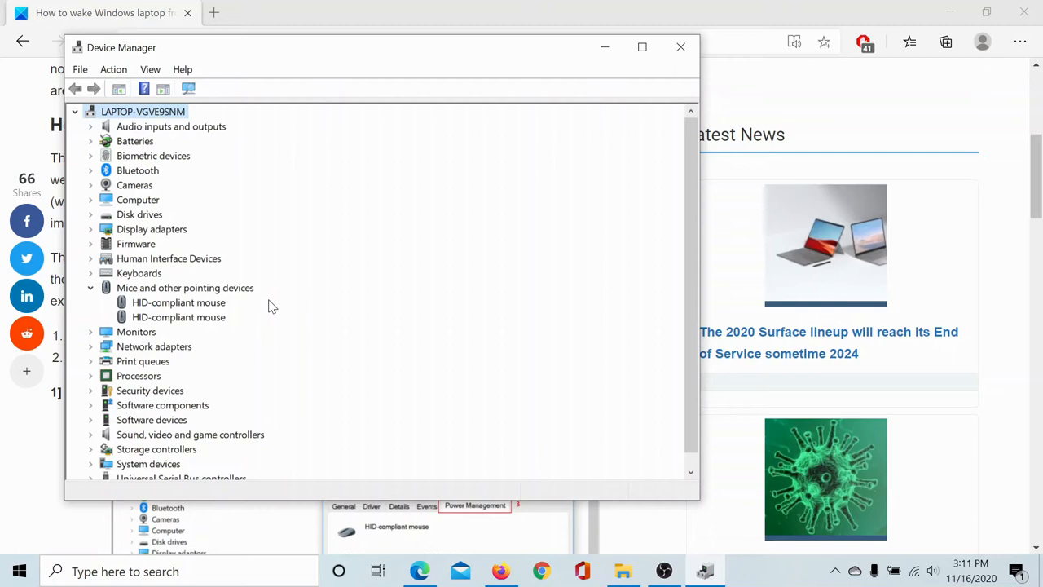
{"action": "mouse_move", "coordinate": [241, 330]}
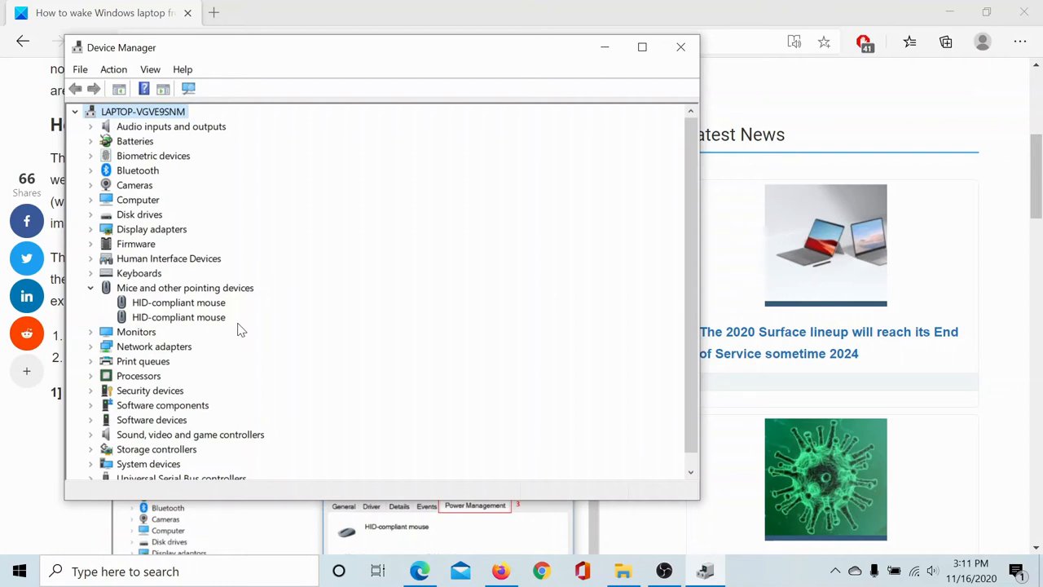
{"action": "right_click", "coordinate": [179, 316]}
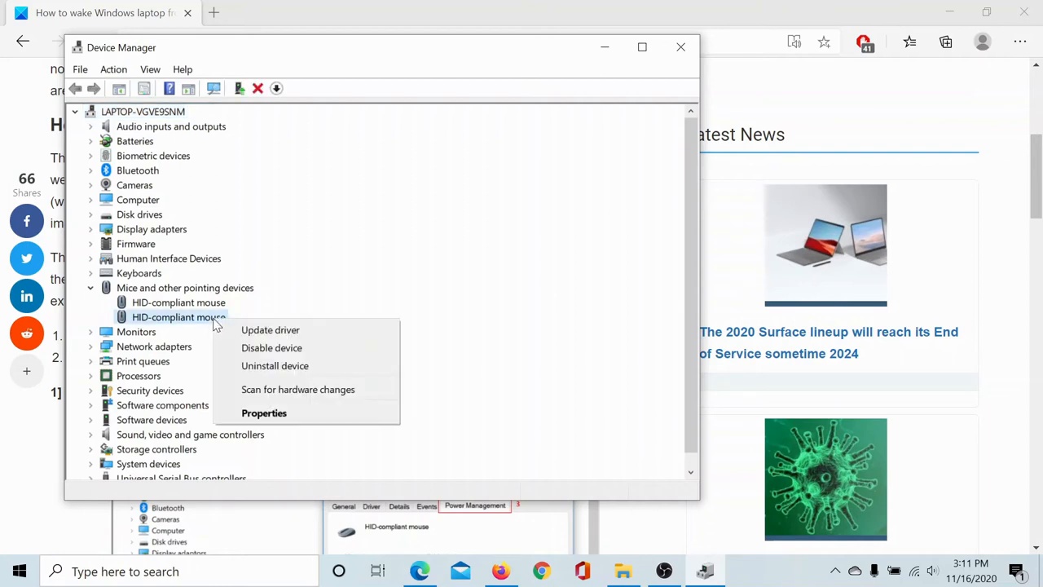
{"action": "left_click", "coordinate": [264, 412]}
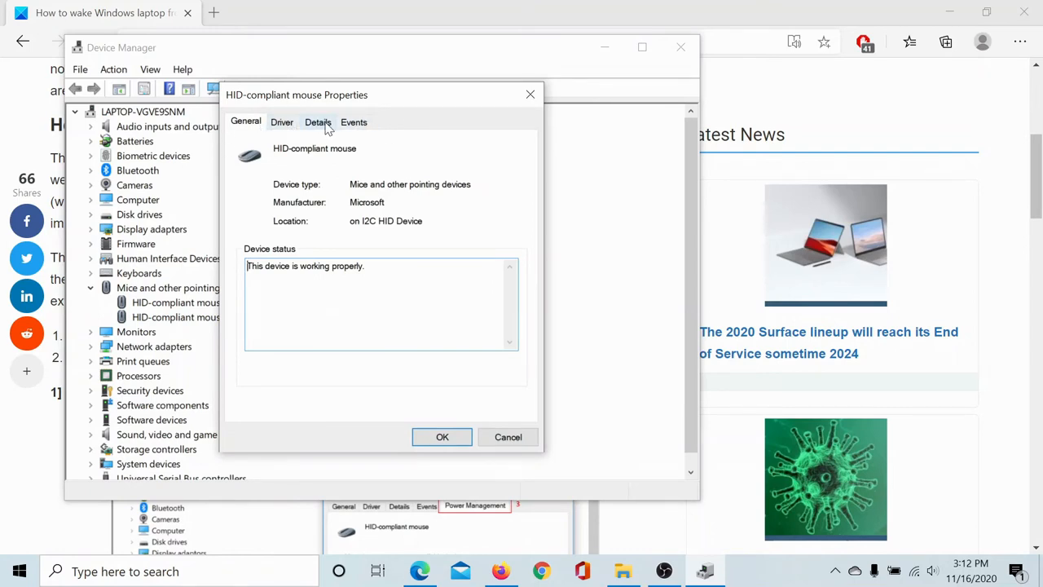
{"action": "mouse_move", "coordinate": [530, 94]}
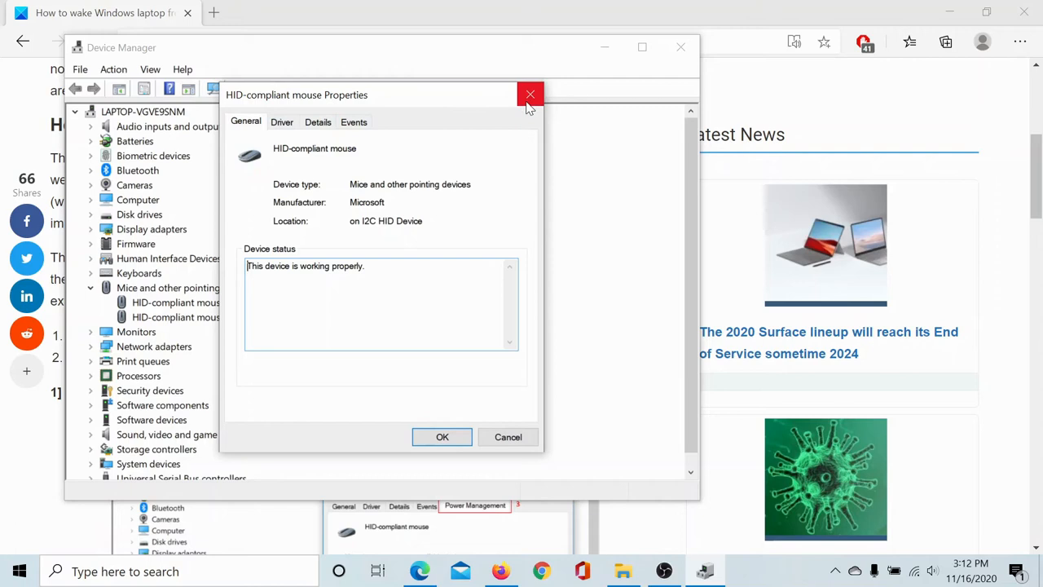
{"action": "mouse_move", "coordinate": [530, 95]}
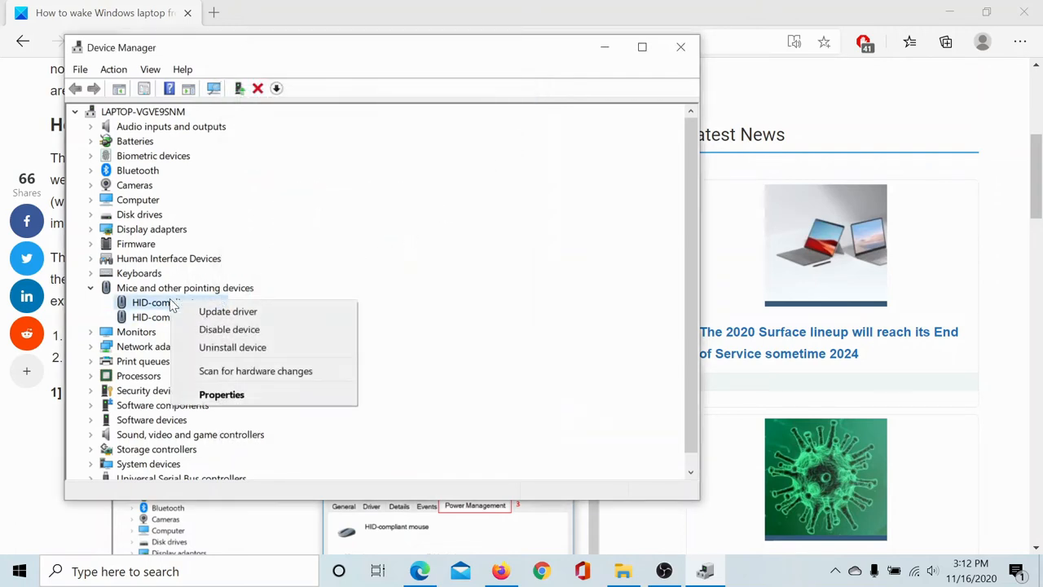
{"action": "mouse_move", "coordinate": [222, 395]}
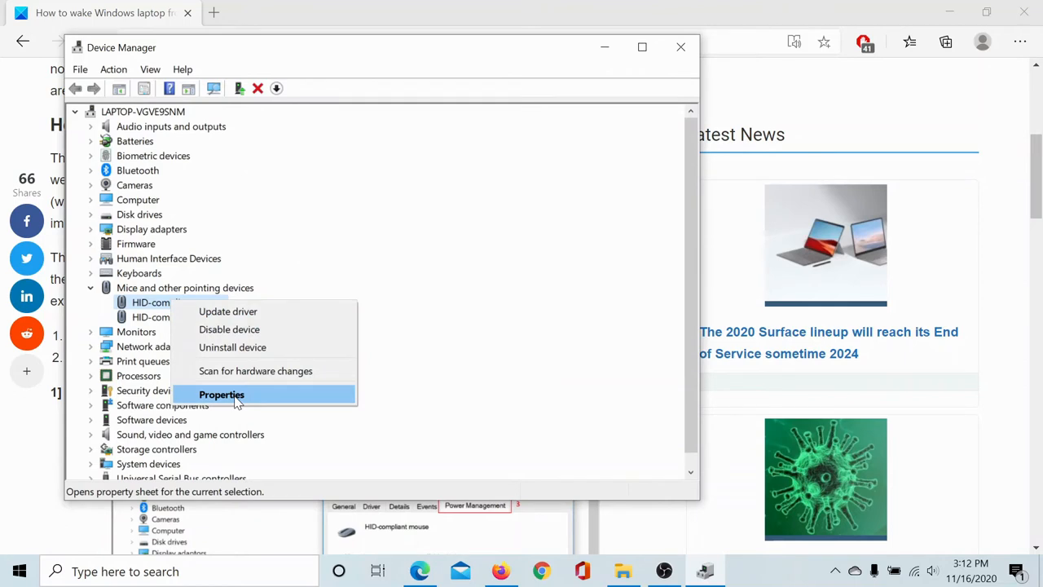
Step: In the first HID-compliant mouse's Power Management, tick 'Allow this device to wake the computer' and confirm
{"action": "left_click", "coordinate": [222, 395]}
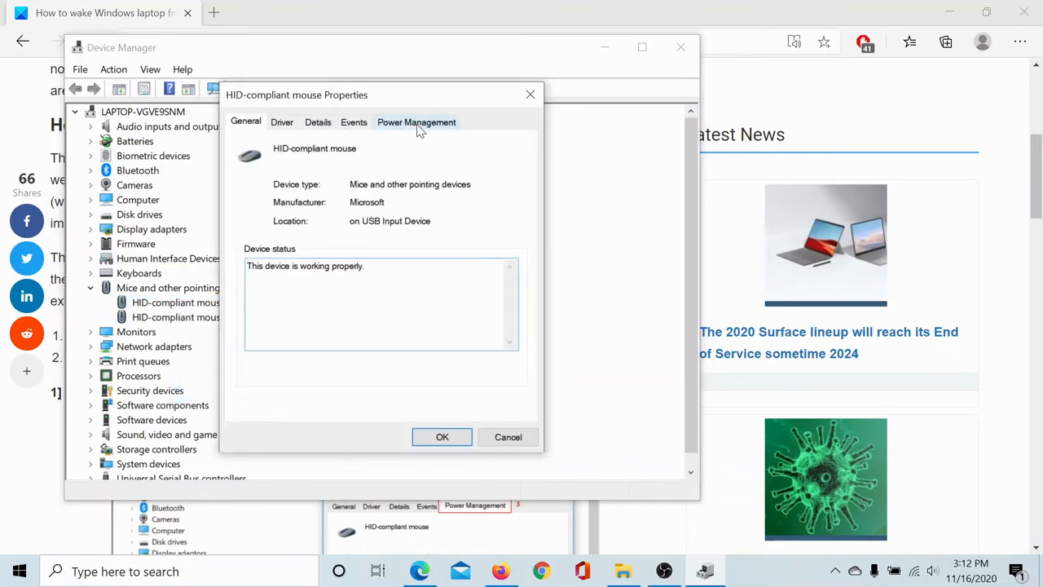
{"action": "left_click", "coordinate": [416, 120]}
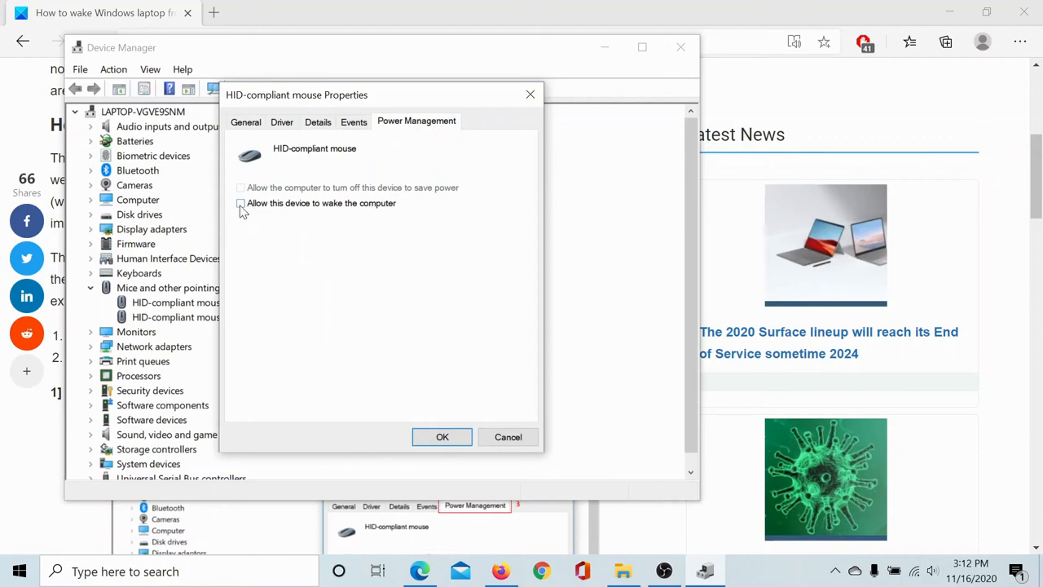
{"action": "left_click", "coordinate": [241, 202]}
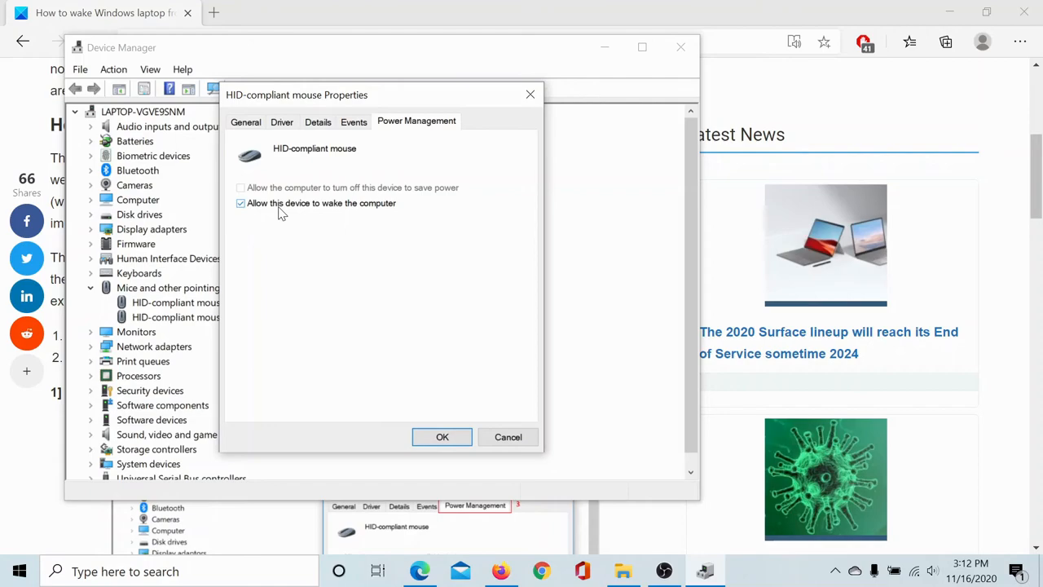
{"action": "mouse_move", "coordinate": [472, 384]}
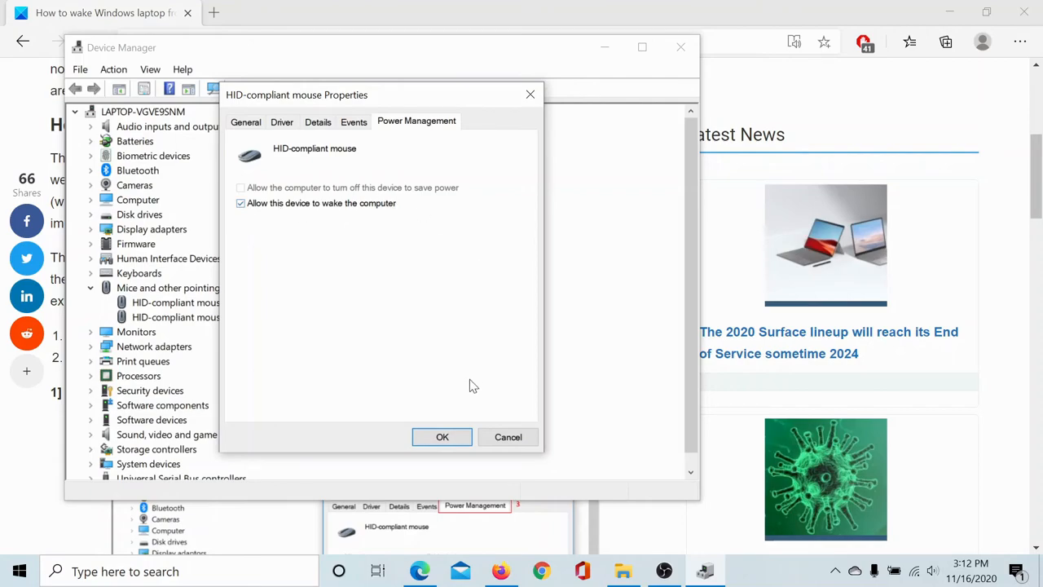
{"action": "left_click", "coordinate": [441, 437]}
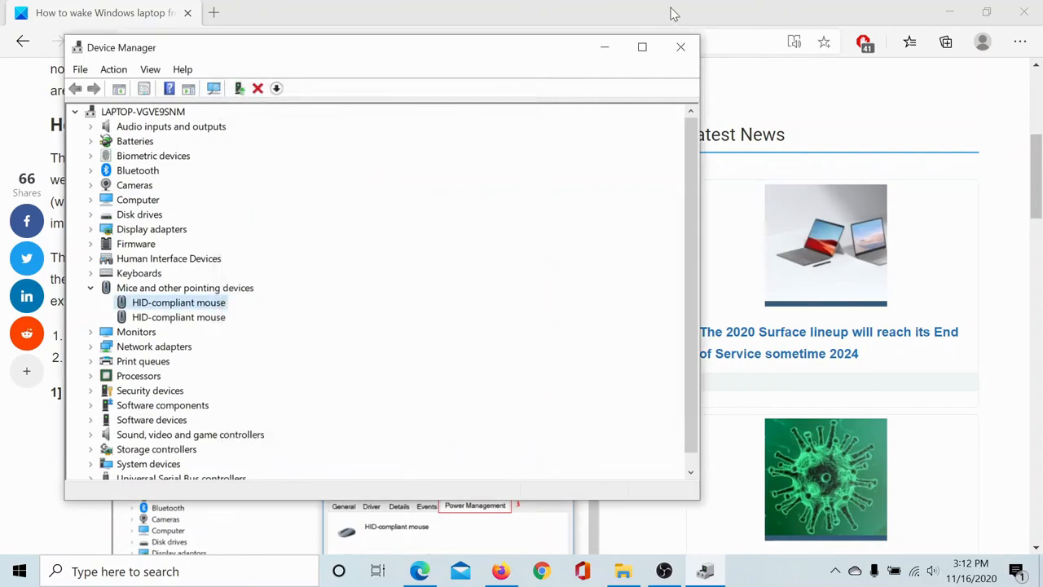